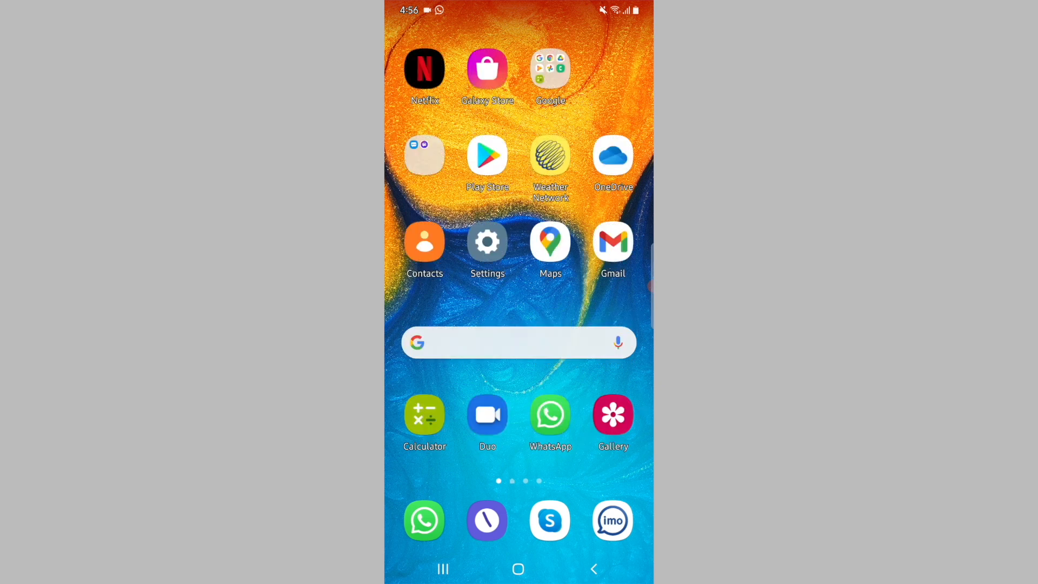
Step: Launch the Google Play Store from the home screen and let the games home page load
left_click(487, 157)
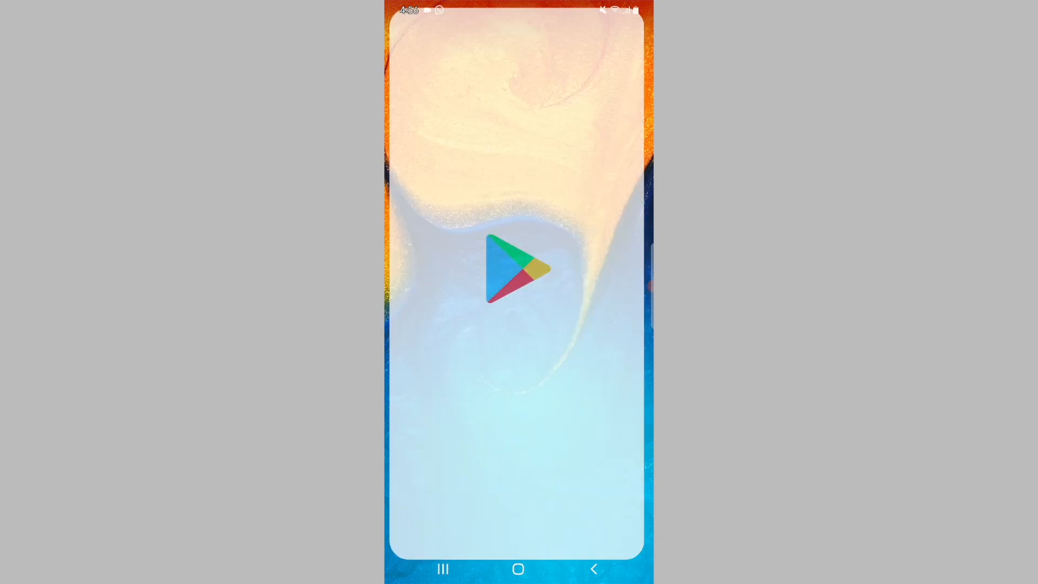
left_click(519, 271)
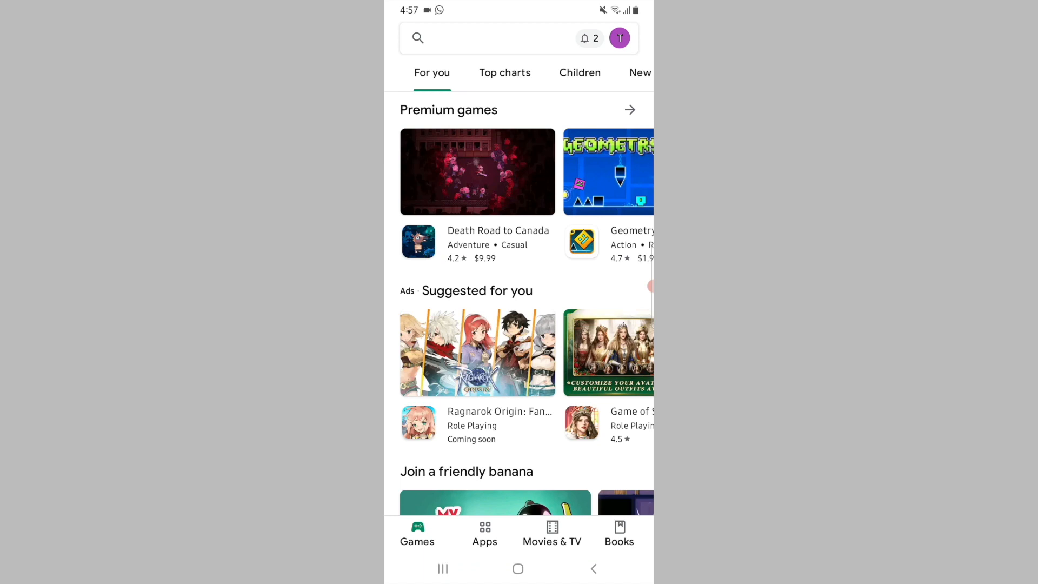
Step: Go to Manage apps and device from the profile avatar menu
left_click(618, 38)
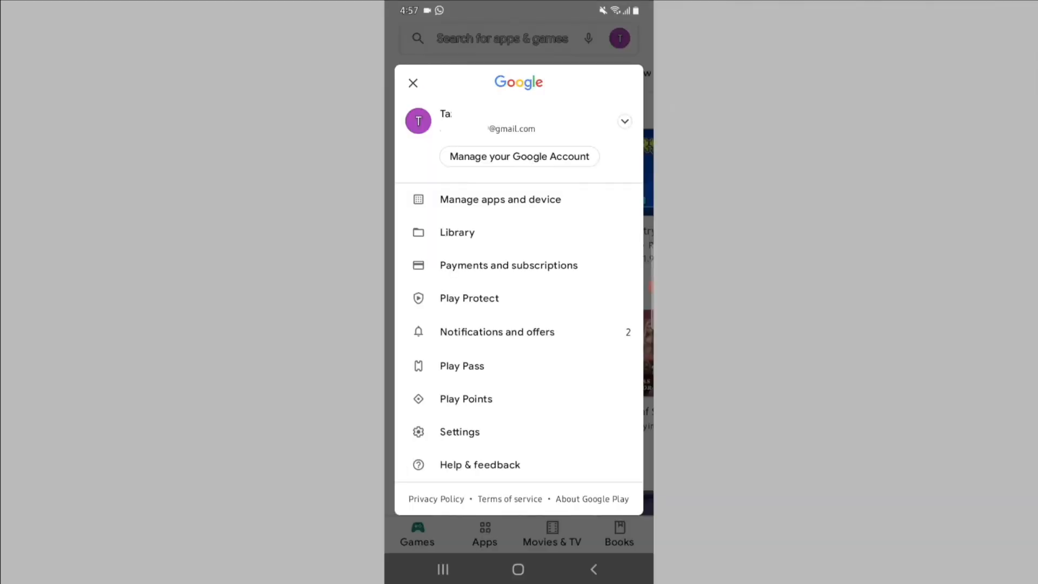
left_click(500, 199)
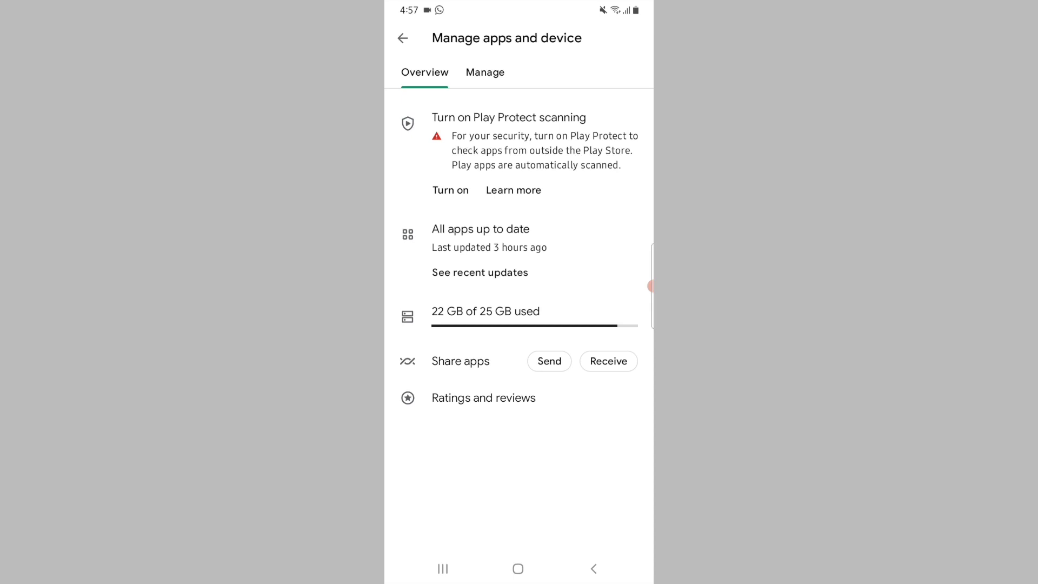
Step: On the Manage tab, switch the Installed filter to Not installed, sorted by name
left_click(484, 73)
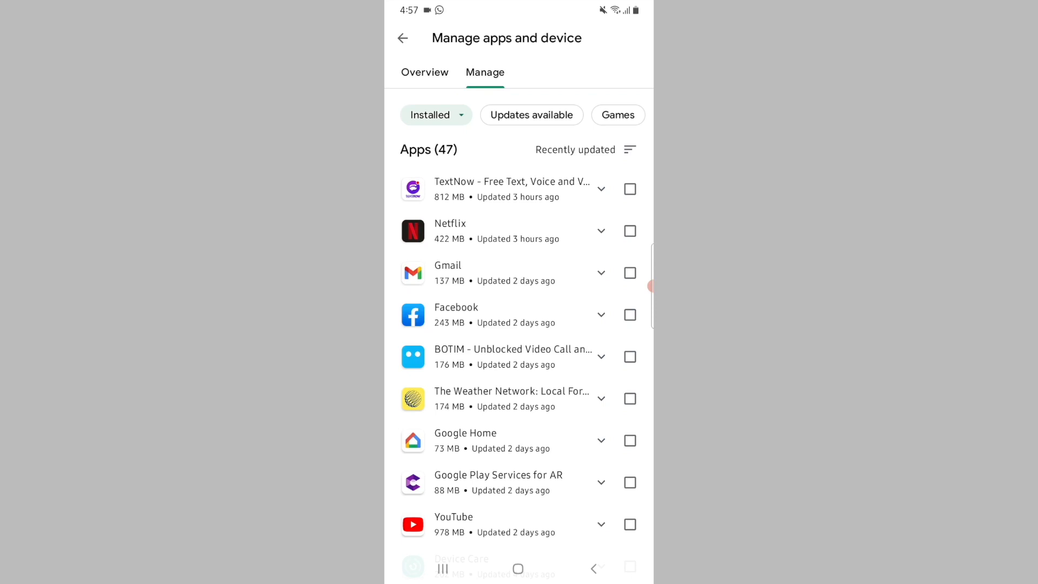
left_click(436, 115)
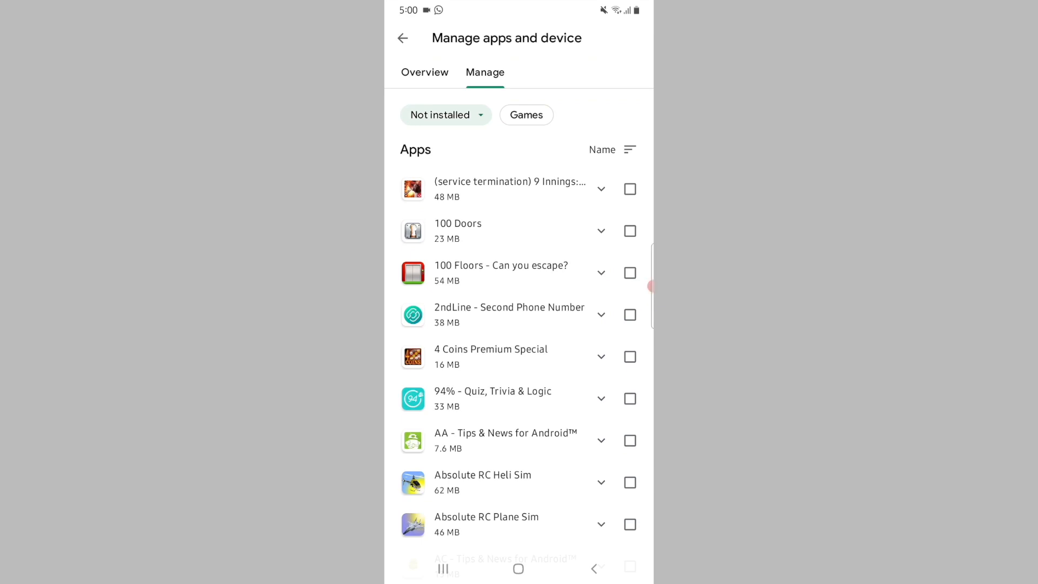
Step: Re-download 100 Doors, accepting its permissions, then show the Name and Recently added sort options
left_click(630, 231)
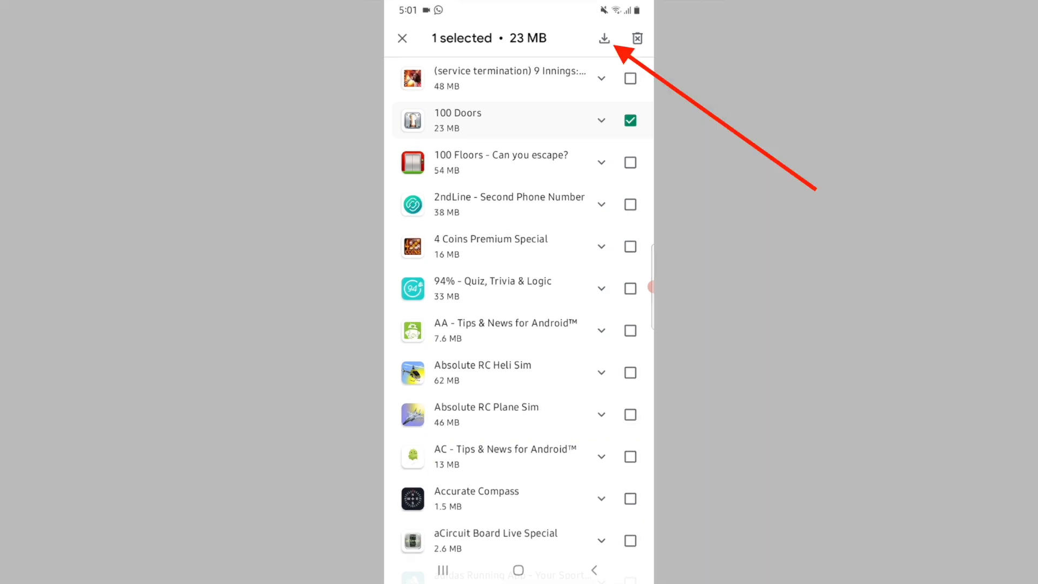
left_click(603, 38)
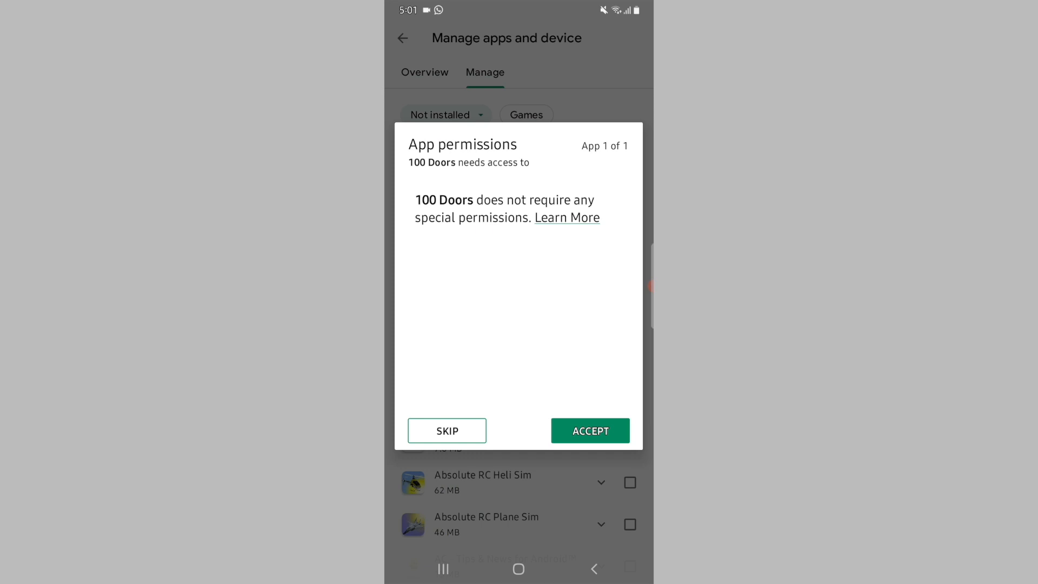
left_click(589, 430)
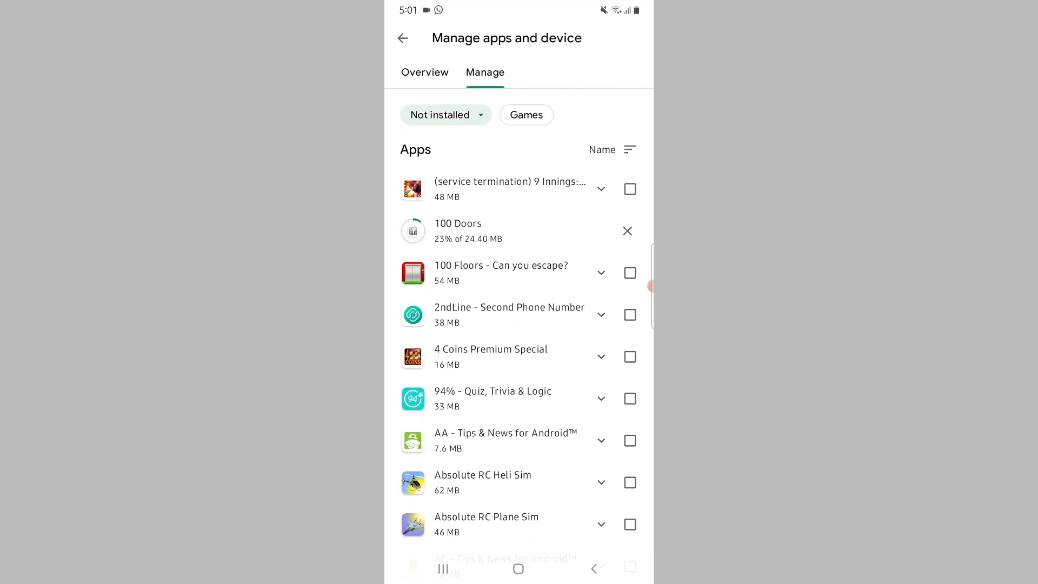
left_click(627, 230)
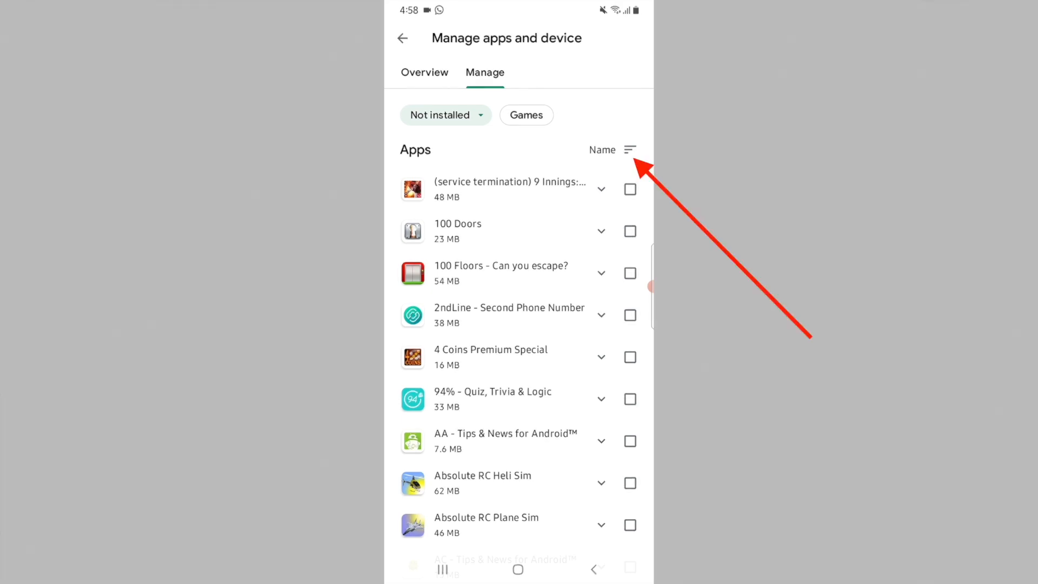
left_click(602, 150)
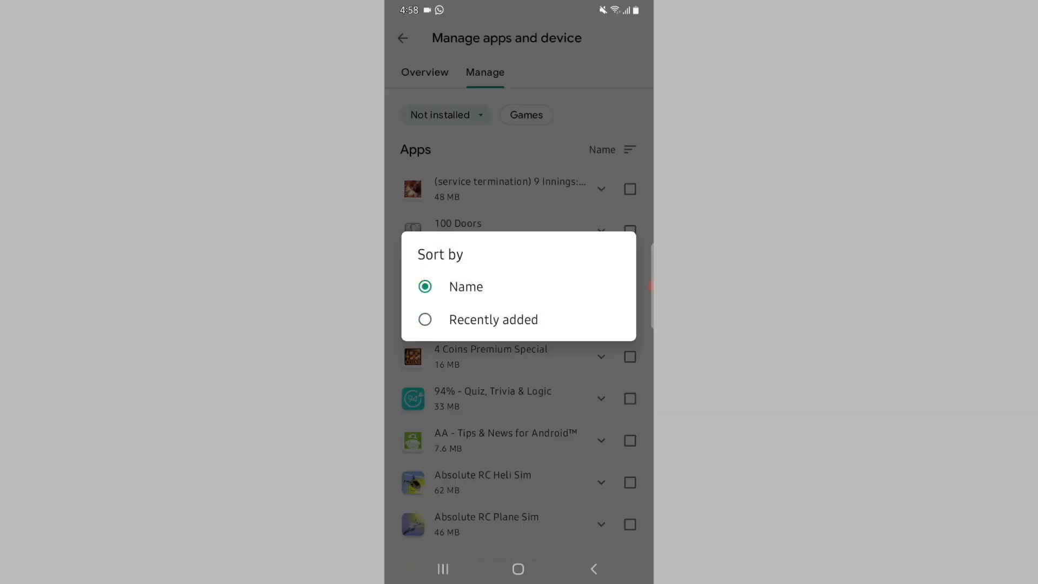